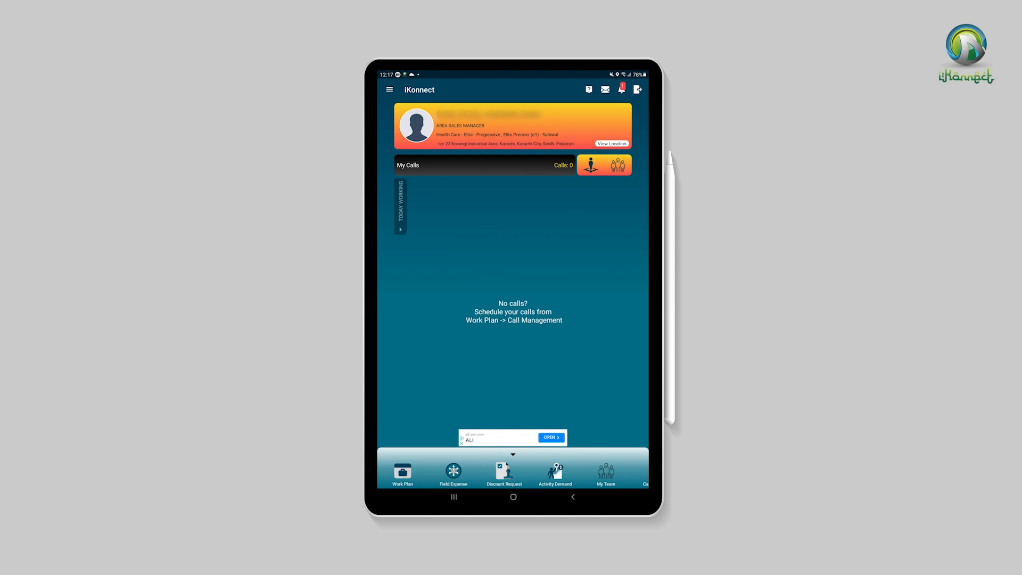
Check the pending work plan approval notice from notifications, then return home
left_click(621, 89)
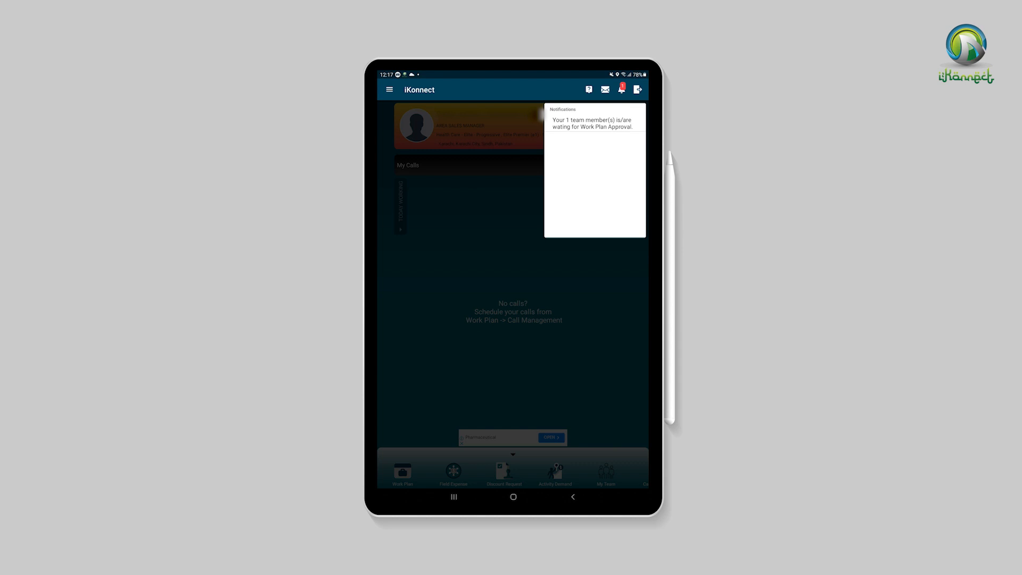
left_click(592, 123)
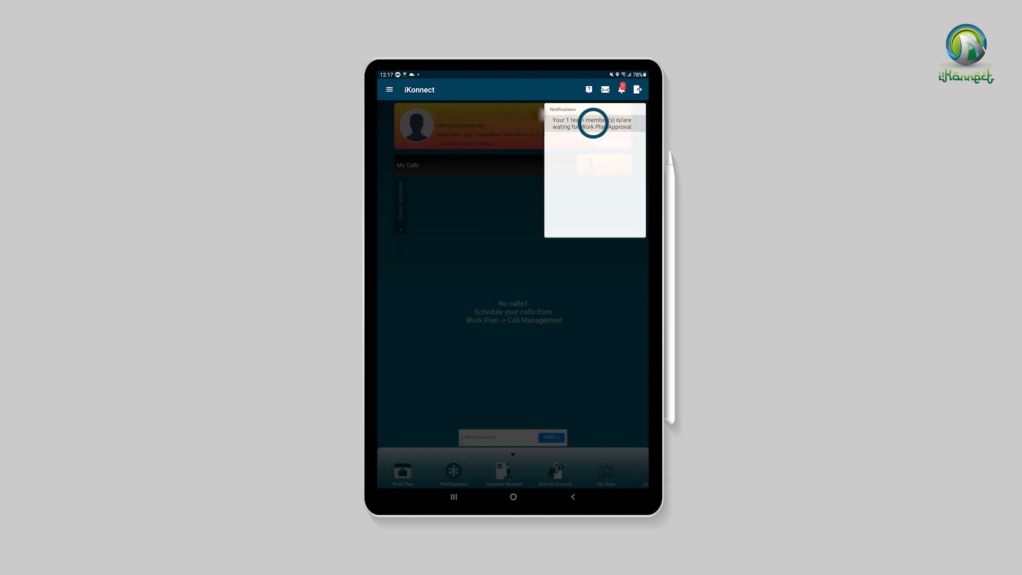
left_click(591, 122)
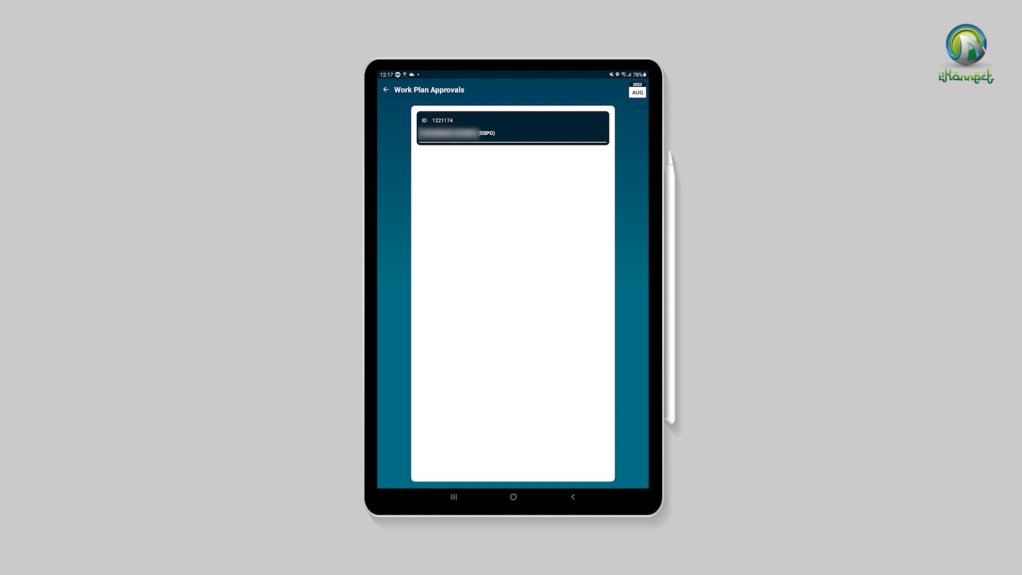
left_click(386, 89)
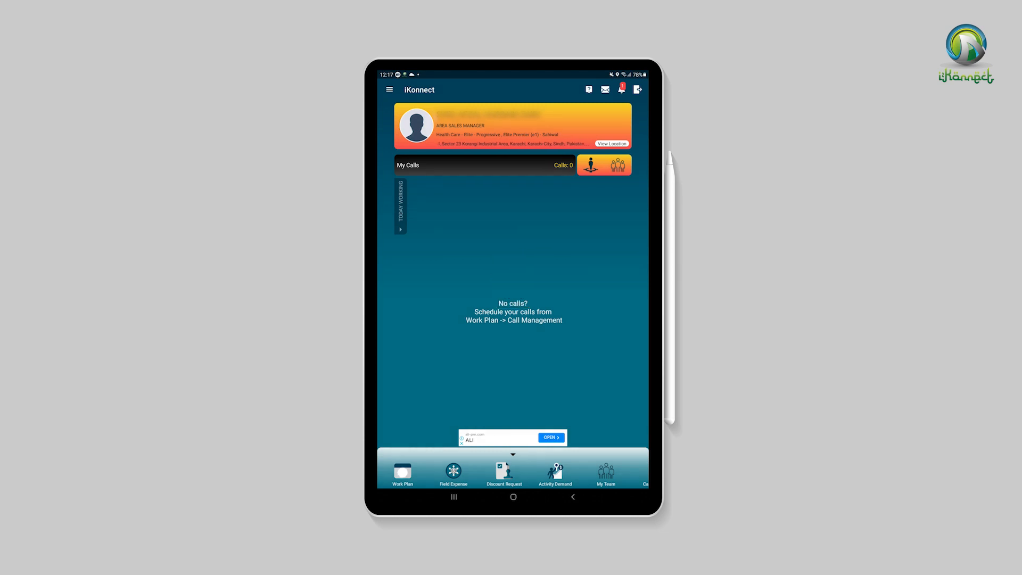
From the Work Plan calendar, list plans awaiting approval and select the team member's plan
left_click(403, 473)
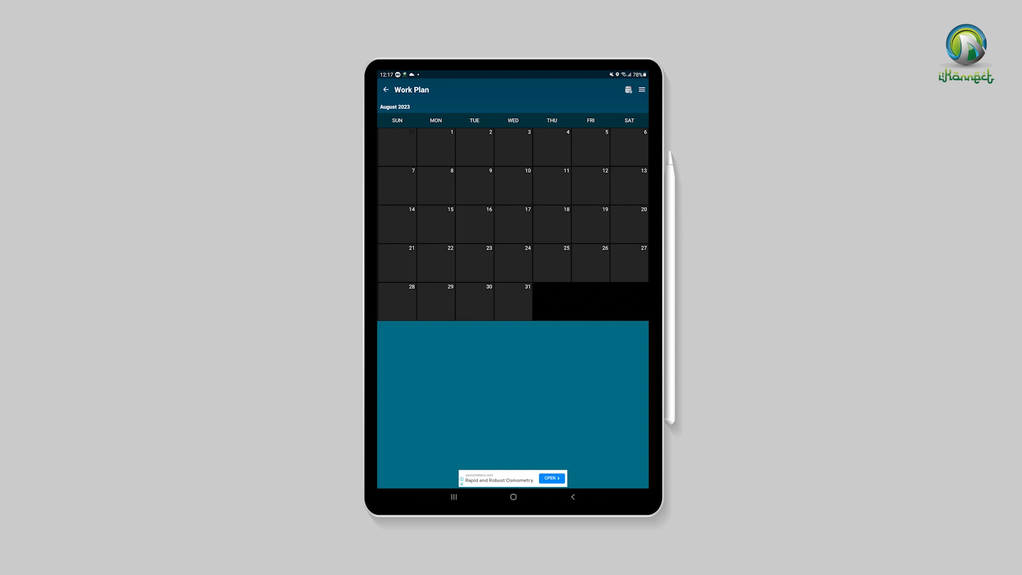
left_click(629, 90)
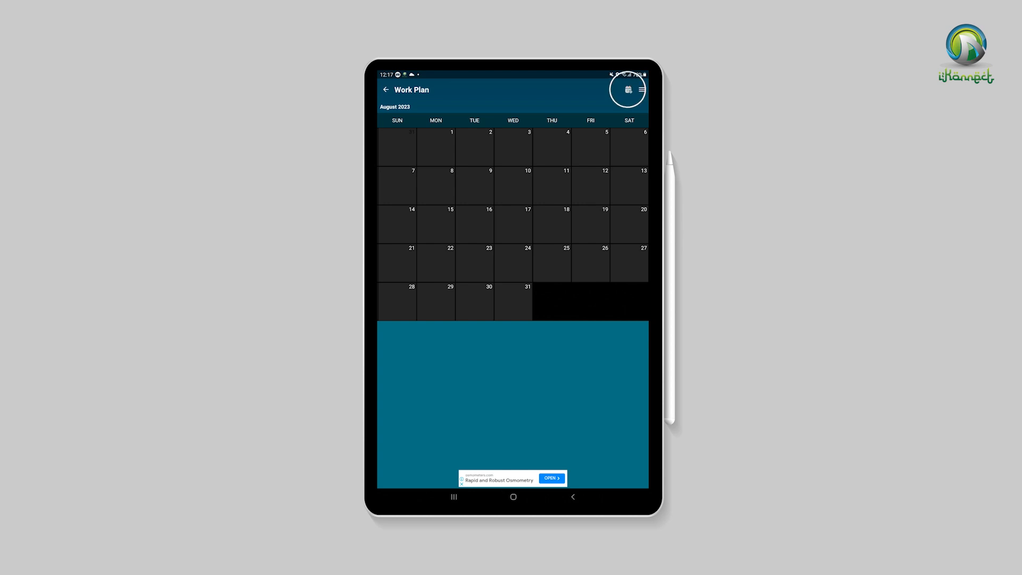
left_click(627, 89)
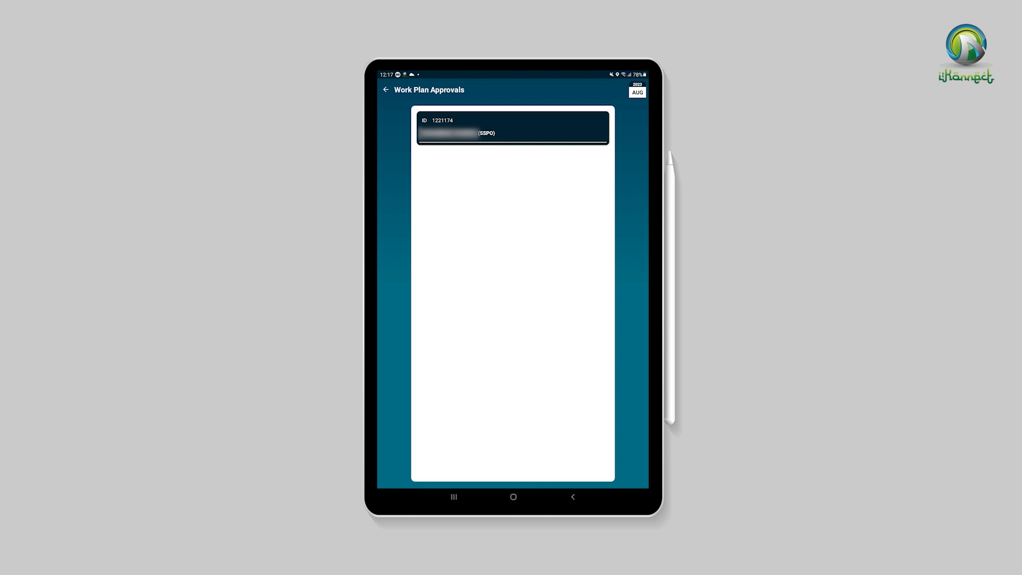
left_click(512, 126)
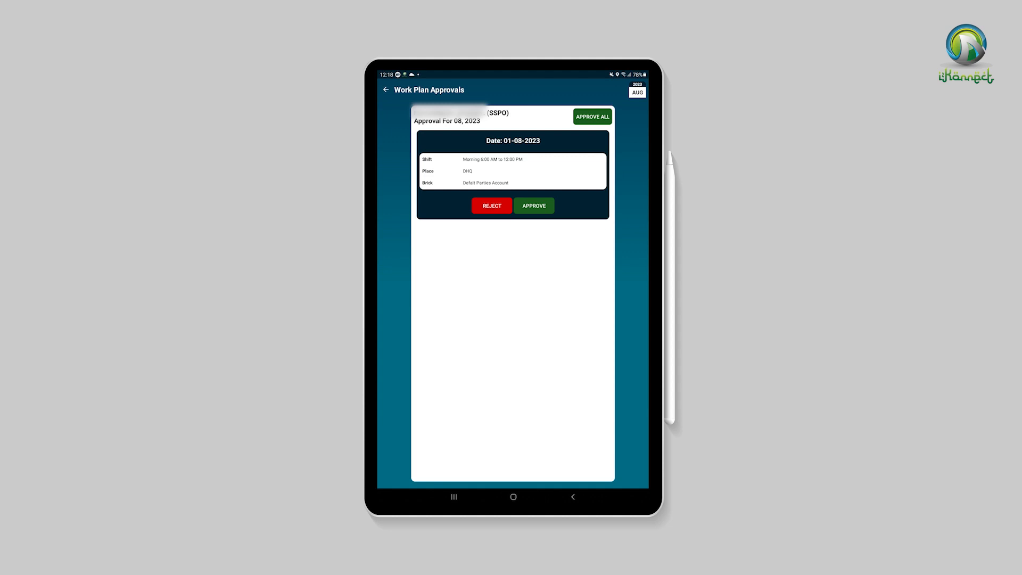
Reject the 01-08-2023 work plan and begin the reason with "wron"
left_click(491, 205)
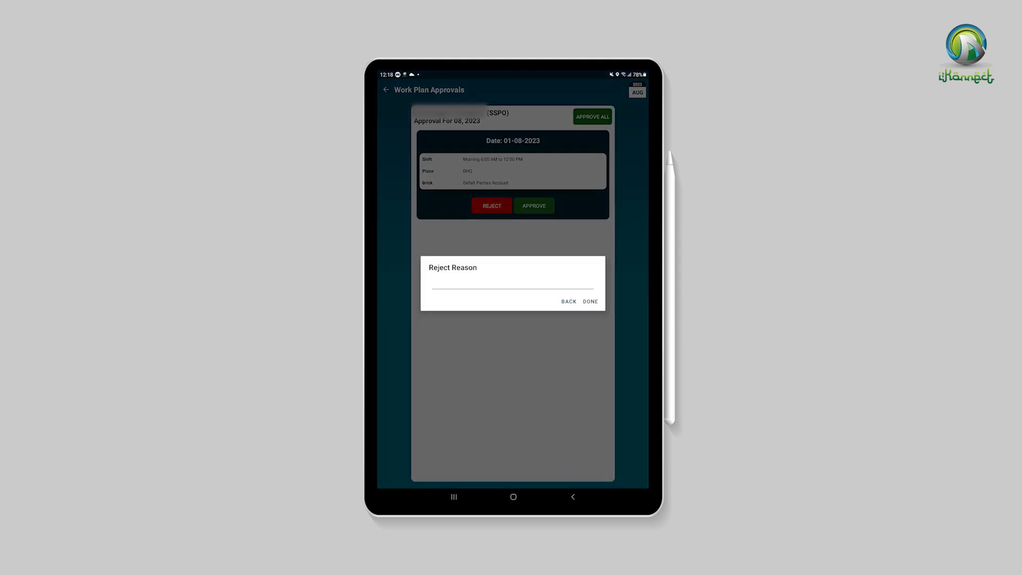
left_click(513, 284)
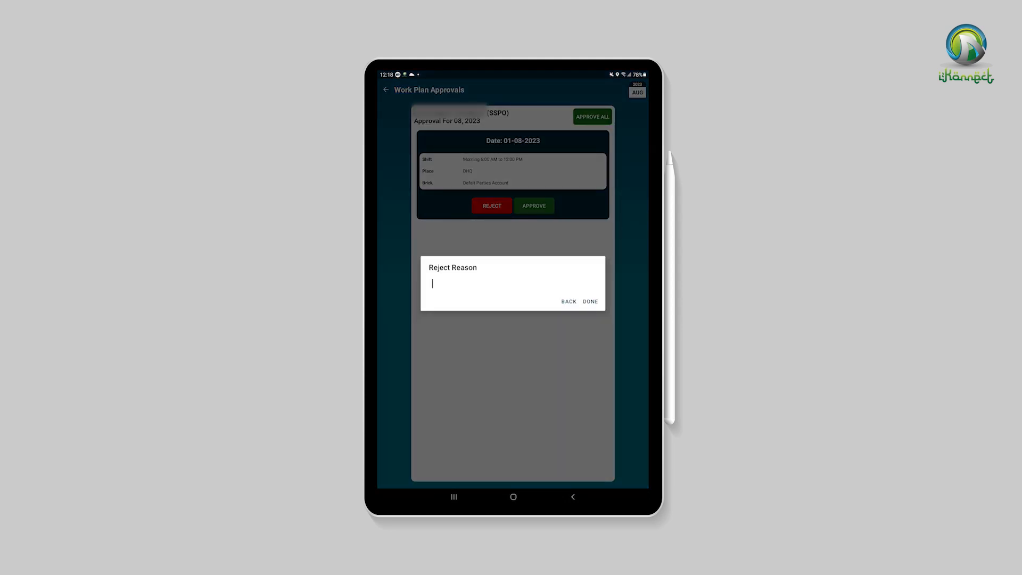
type("wron")
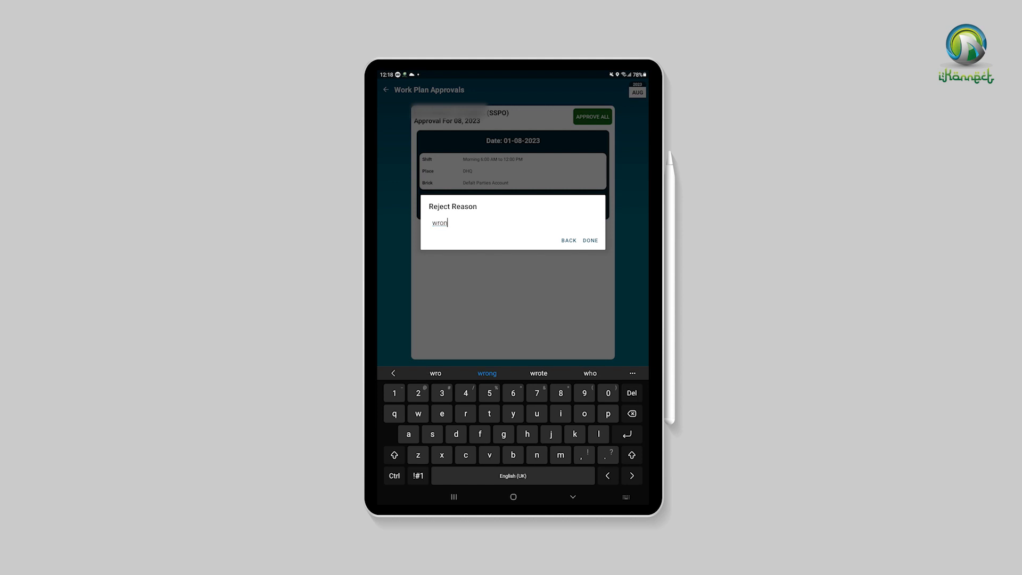